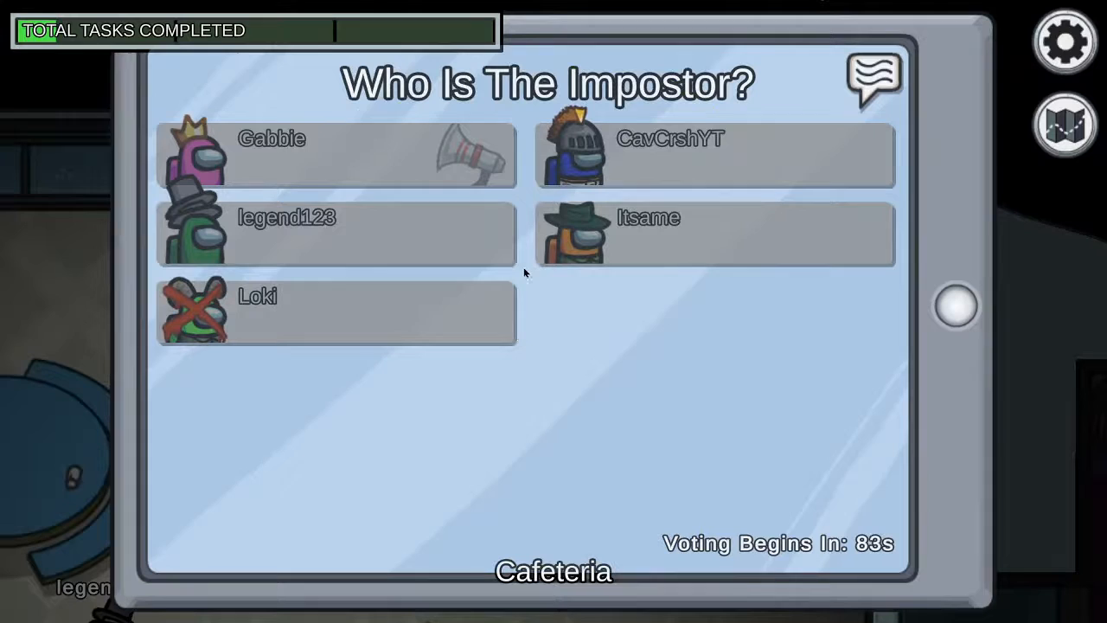
Continue through the round's prompts until the players return to the private lobby
left_click(709, 234)
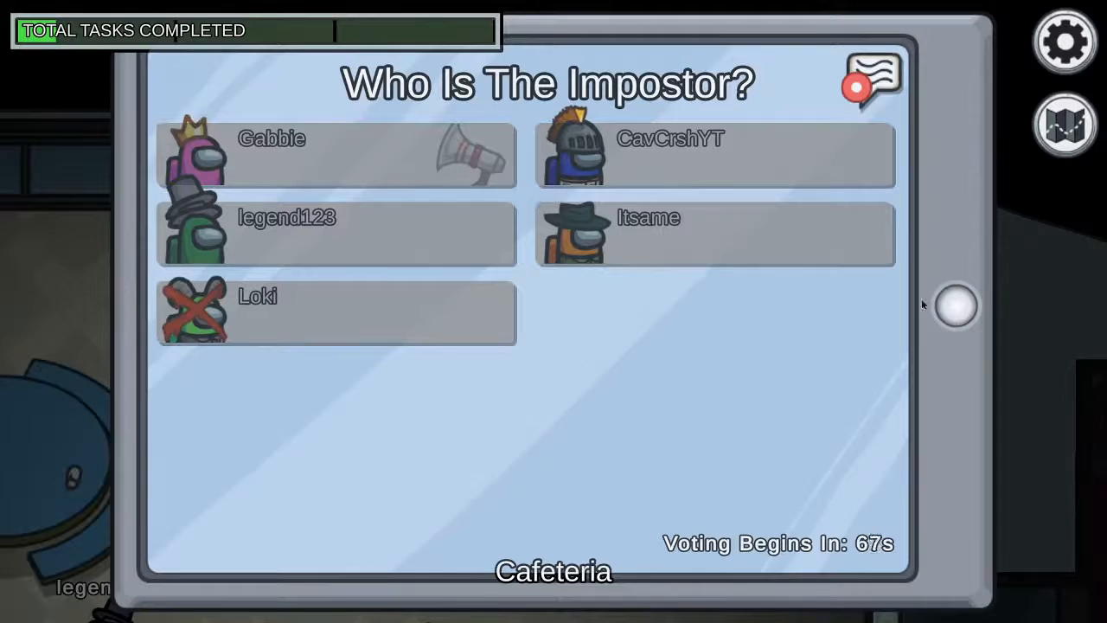
mouse_move(633, 310)
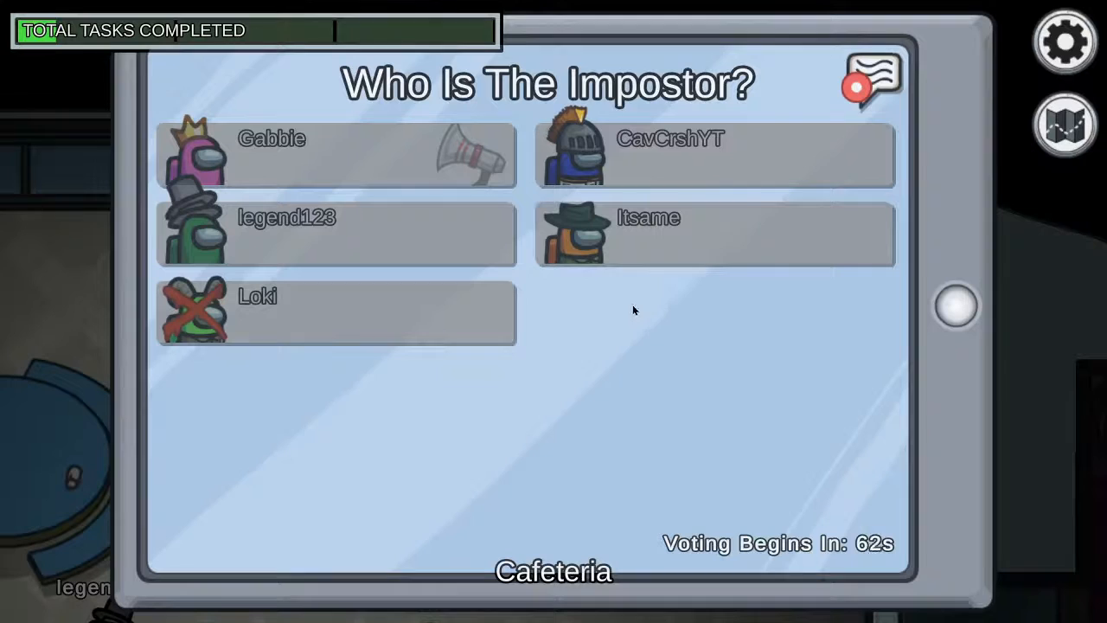
mouse_move(692, 329)
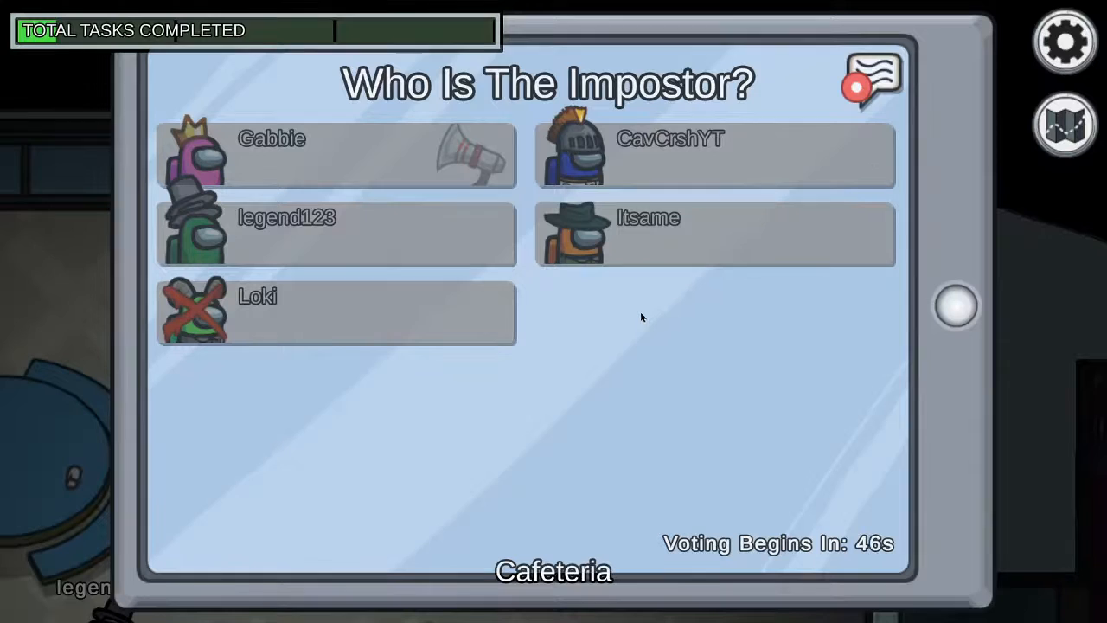
left_click(713, 233)
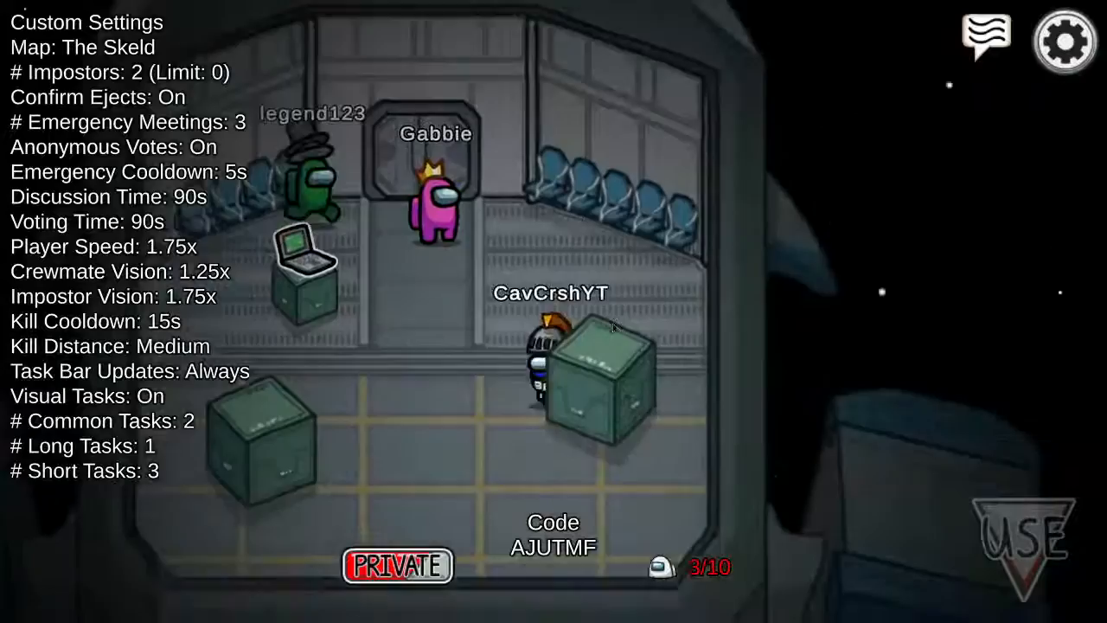
left_click(398, 565)
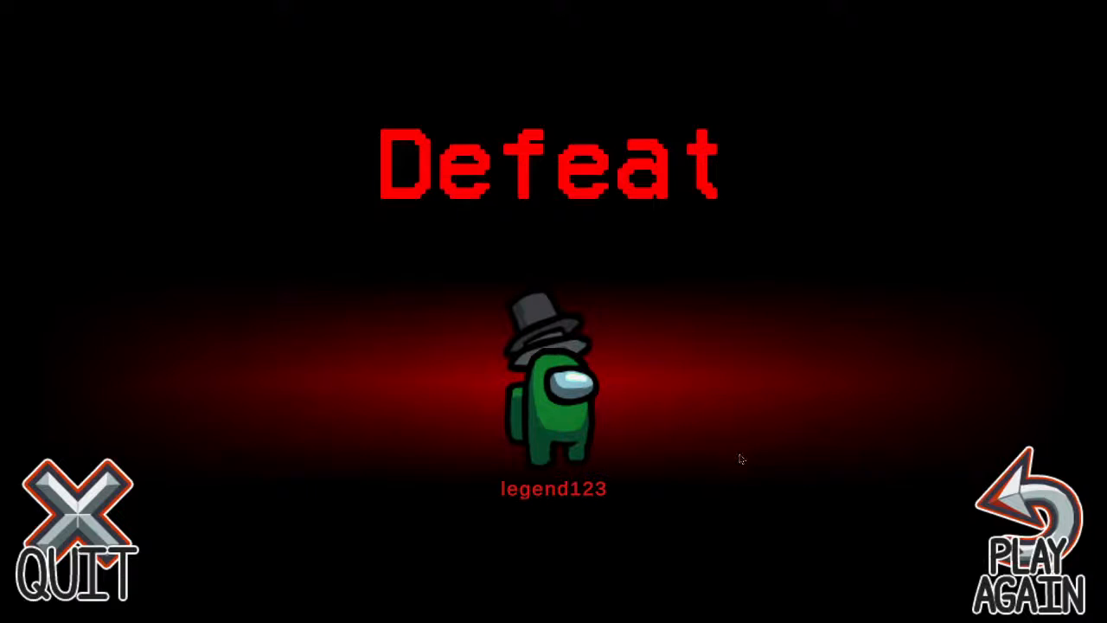
mouse_move(752, 460)
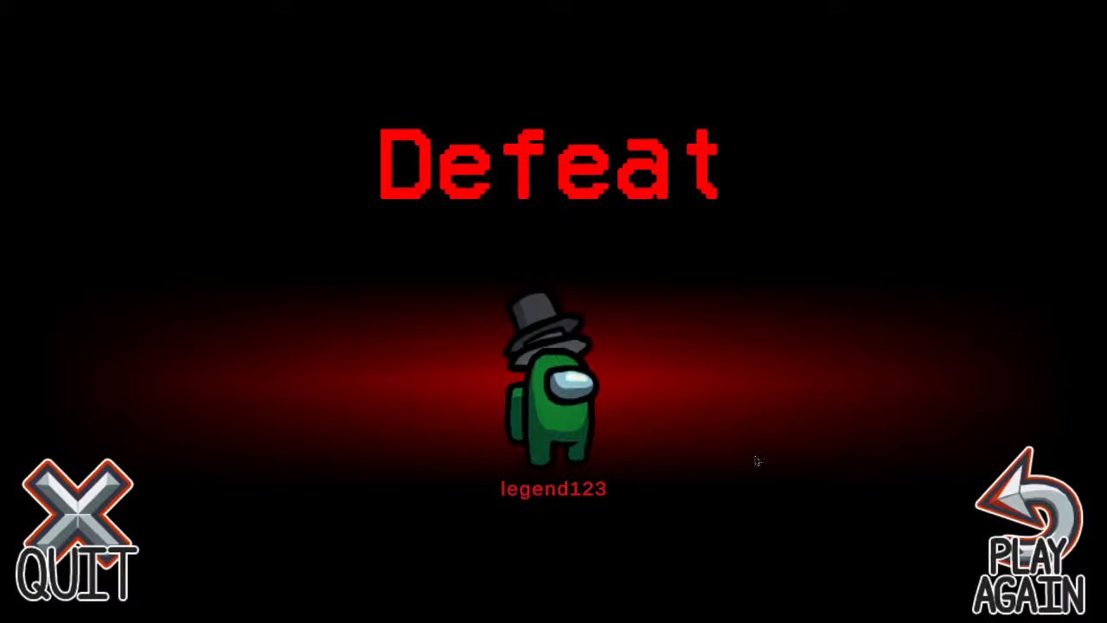
Choose Play Again on the Defeat screen to return to The Skeld lobby
left_click(1037, 527)
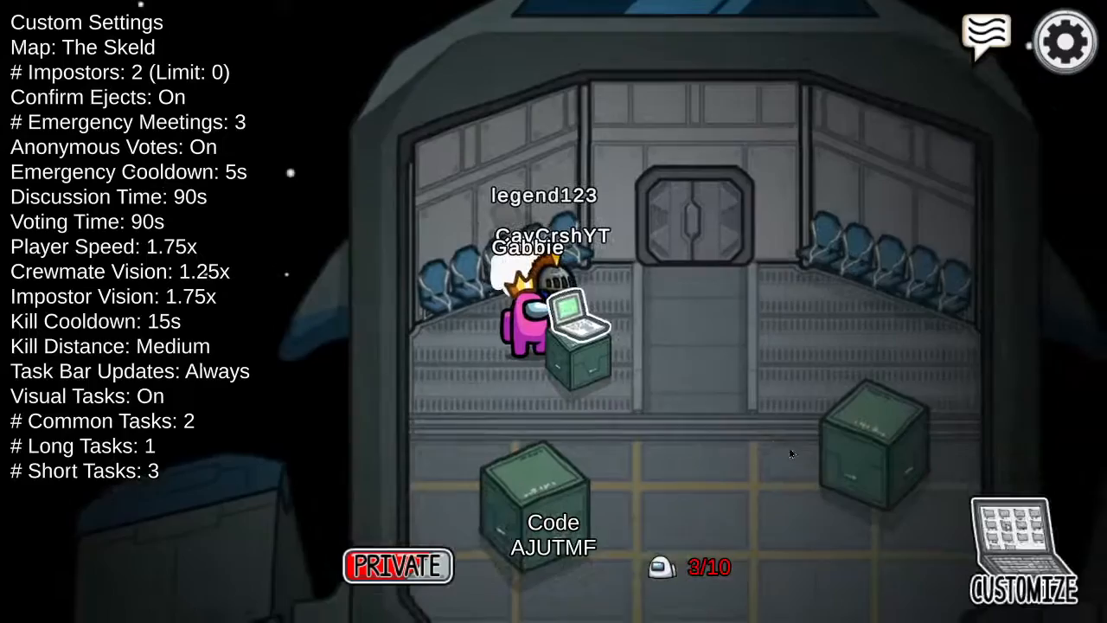
Customize the character with a blue suit and the plumed knight helmet
left_click(1025, 550)
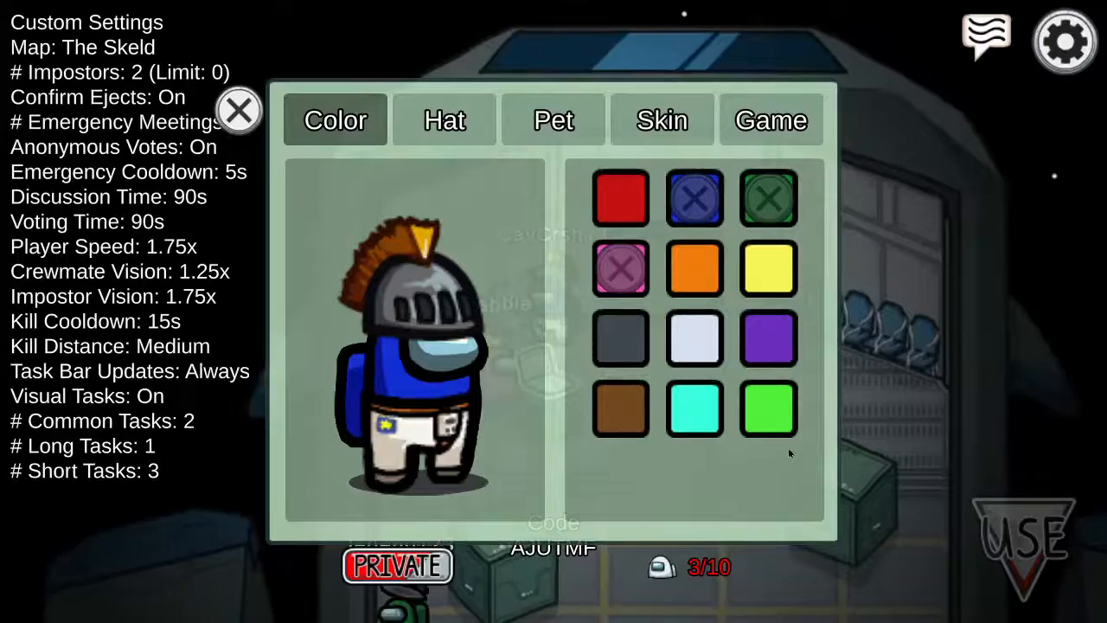
left_click(238, 111)
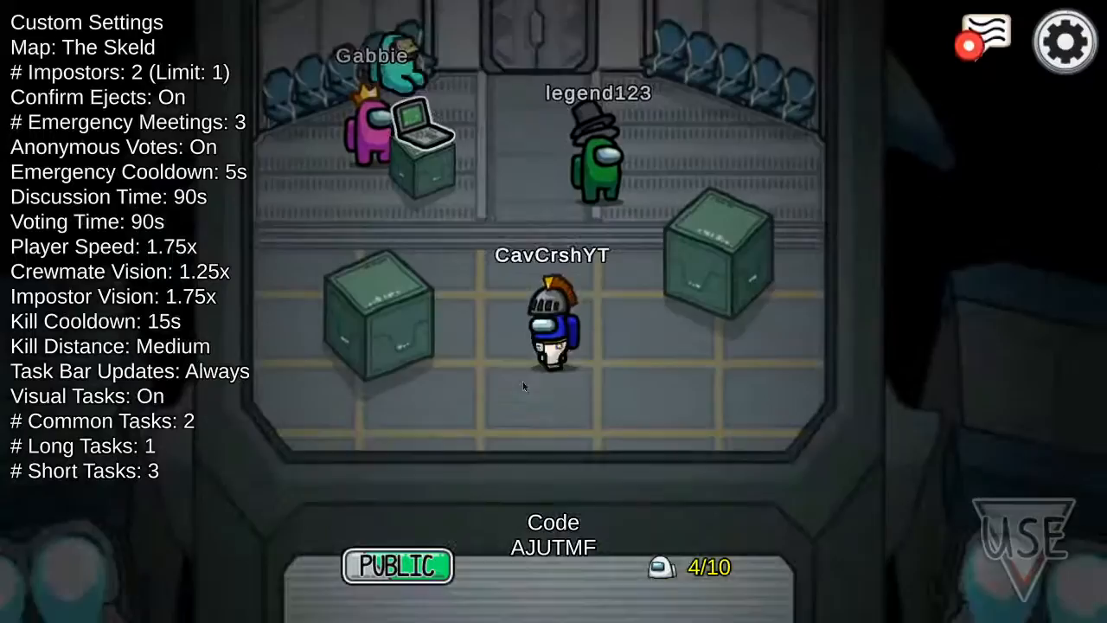
left_click(398, 566)
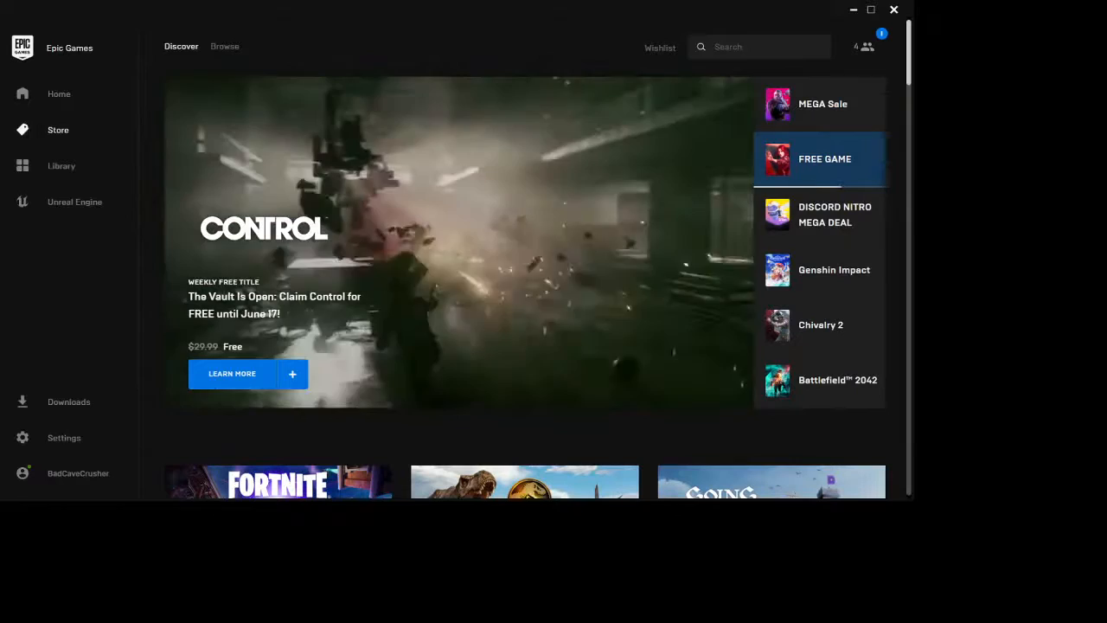
Feature the Discord Nitro Mega Deal on the store's Discover banner
left_click(819, 215)
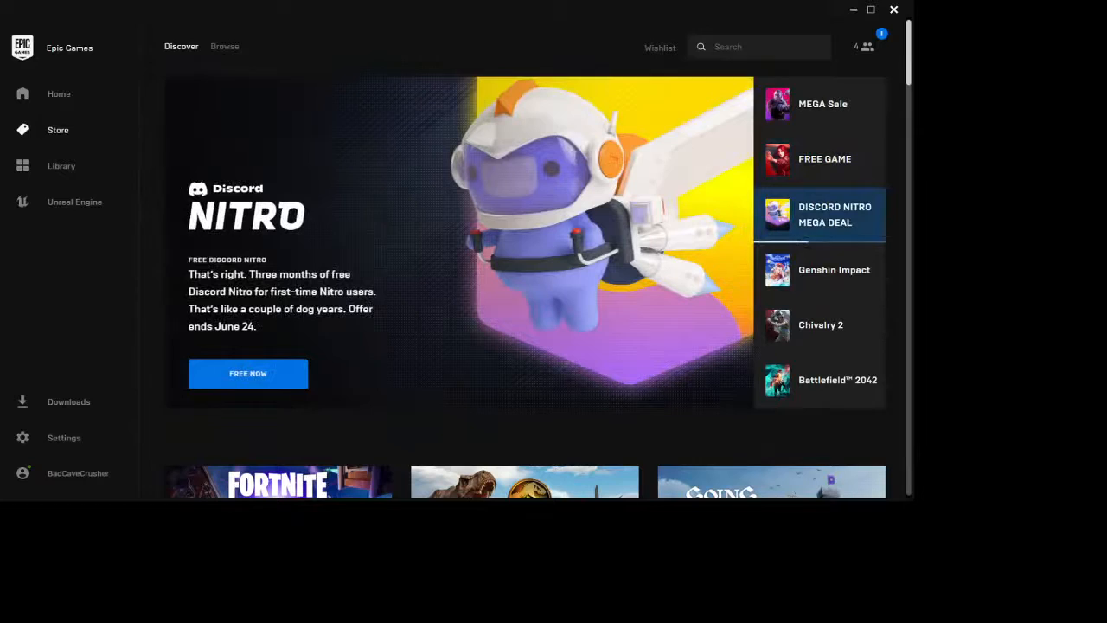